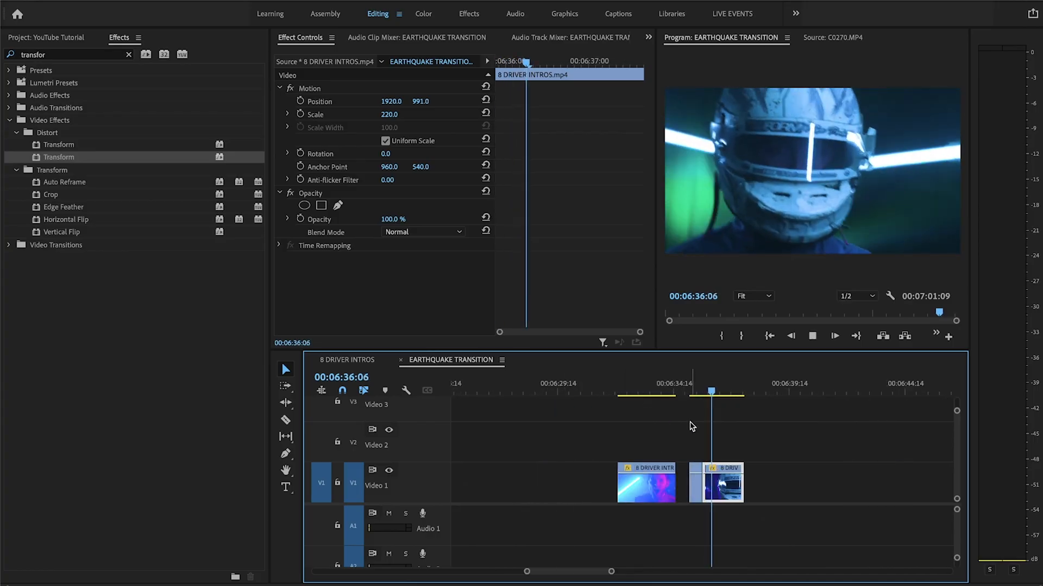
# - Select the keyframed adjustment layer on V2 and park the playhead at the 06:58:14 cut
pyautogui.click(721, 390)
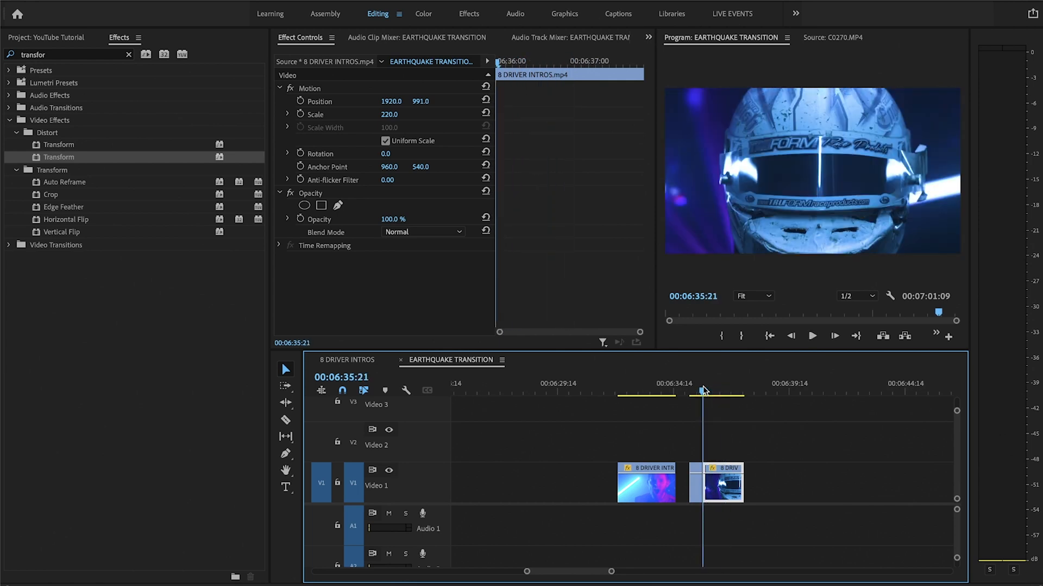
pyautogui.click(811, 336)
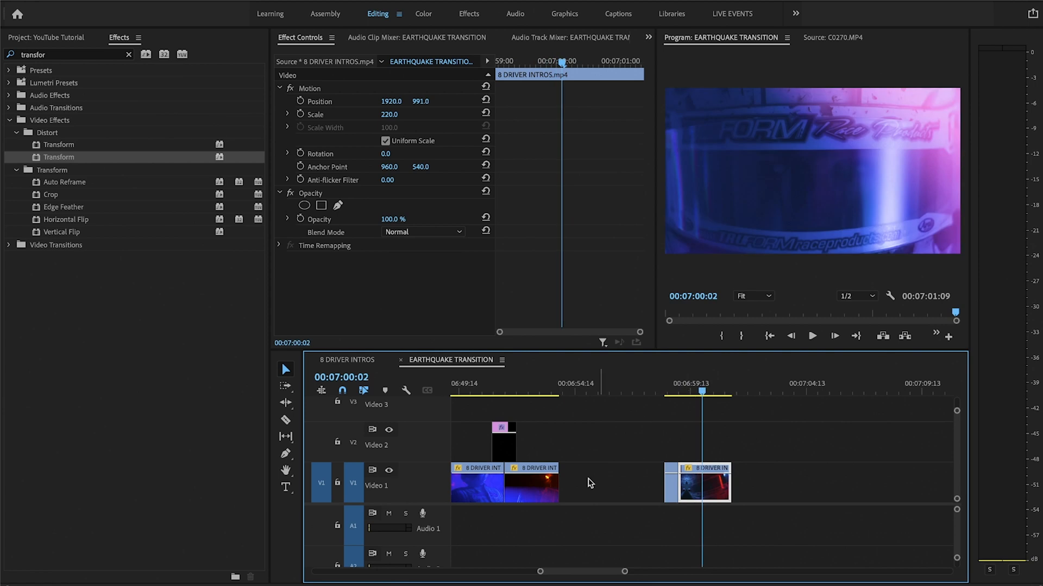
pyautogui.click(503, 442)
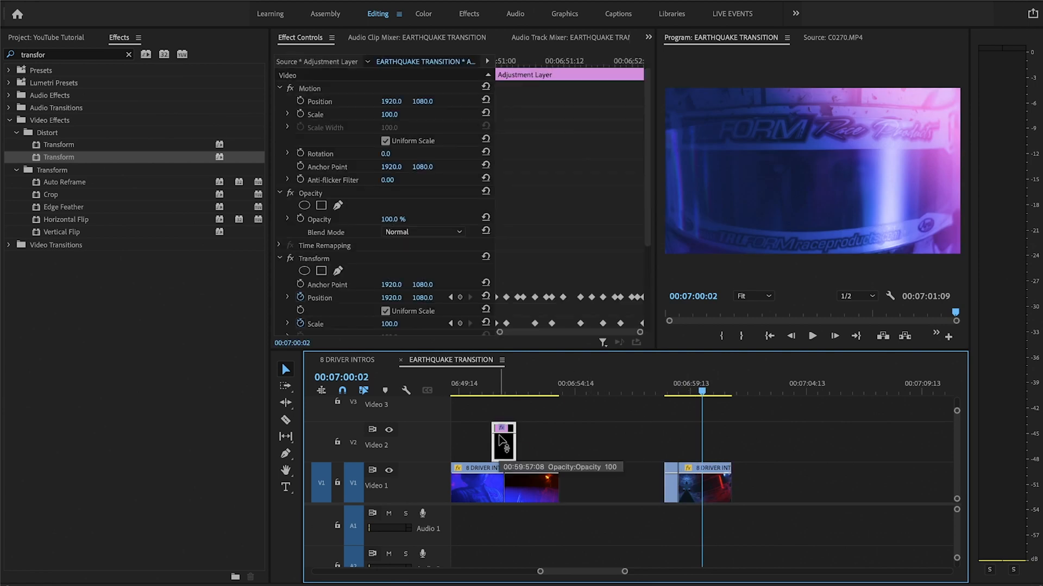
pyautogui.click(669, 391)
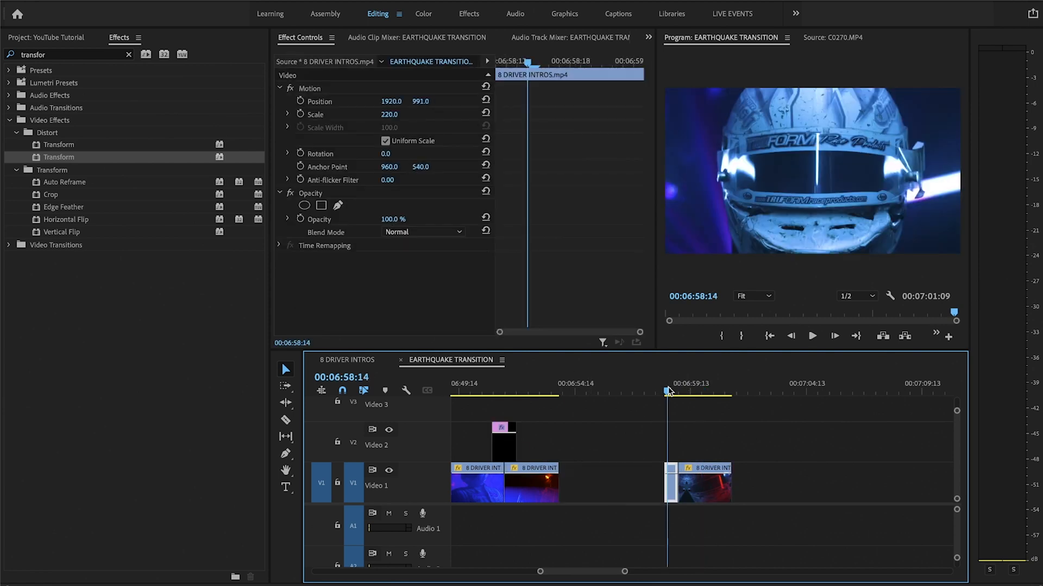
pyautogui.click(710, 390)
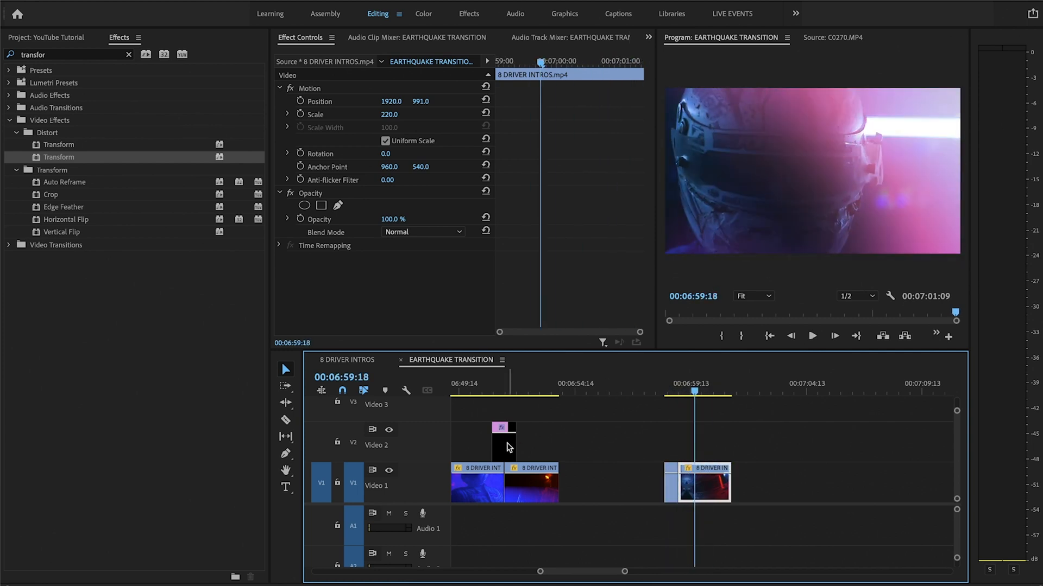
pyautogui.click(504, 442)
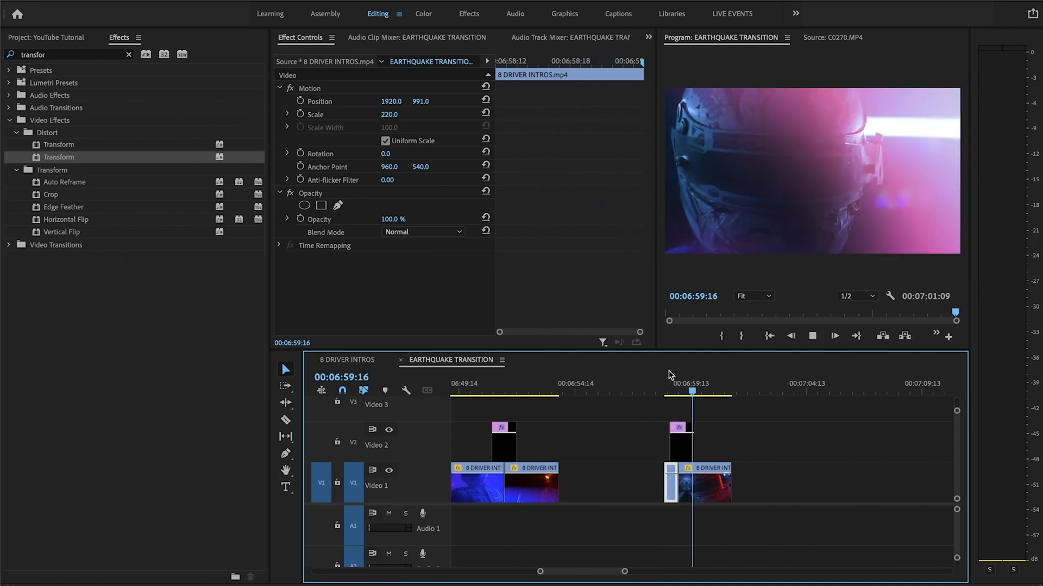
pyautogui.click(688, 392)
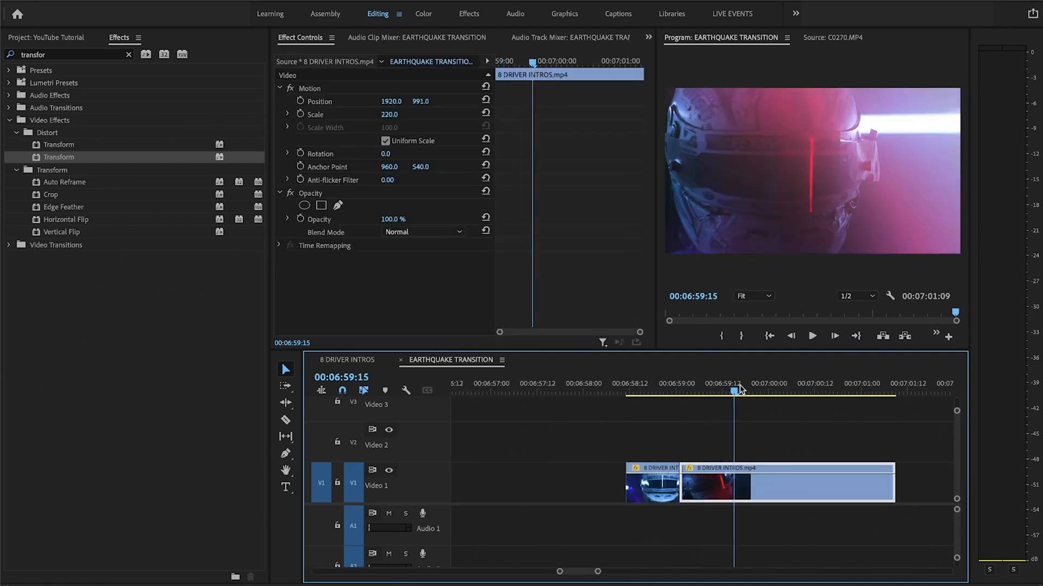
# - Razor the Video 1 clip near 06:59:20 and review the new section
pyautogui.click(761, 391)
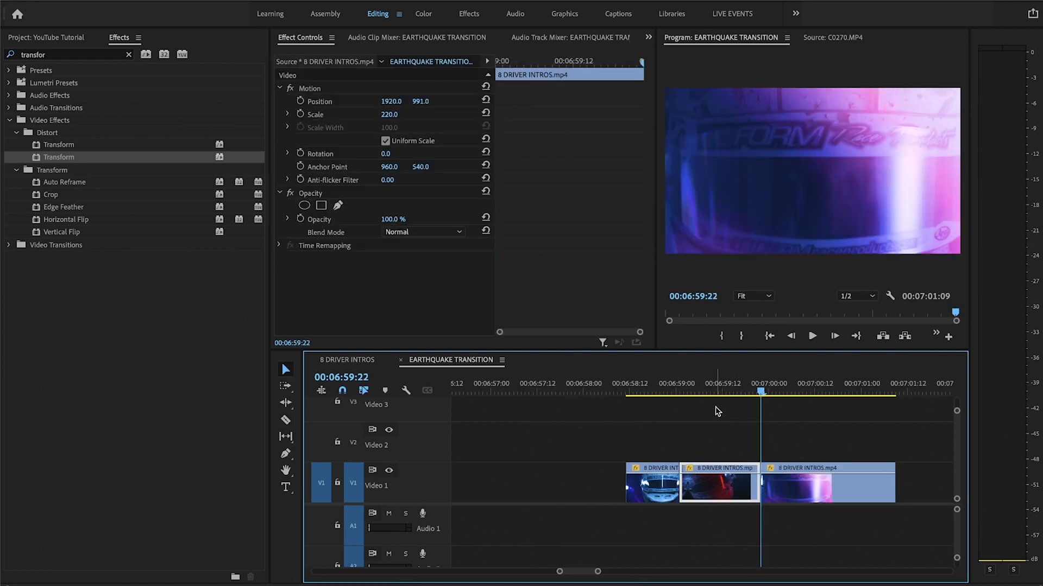
pyautogui.click(706, 391)
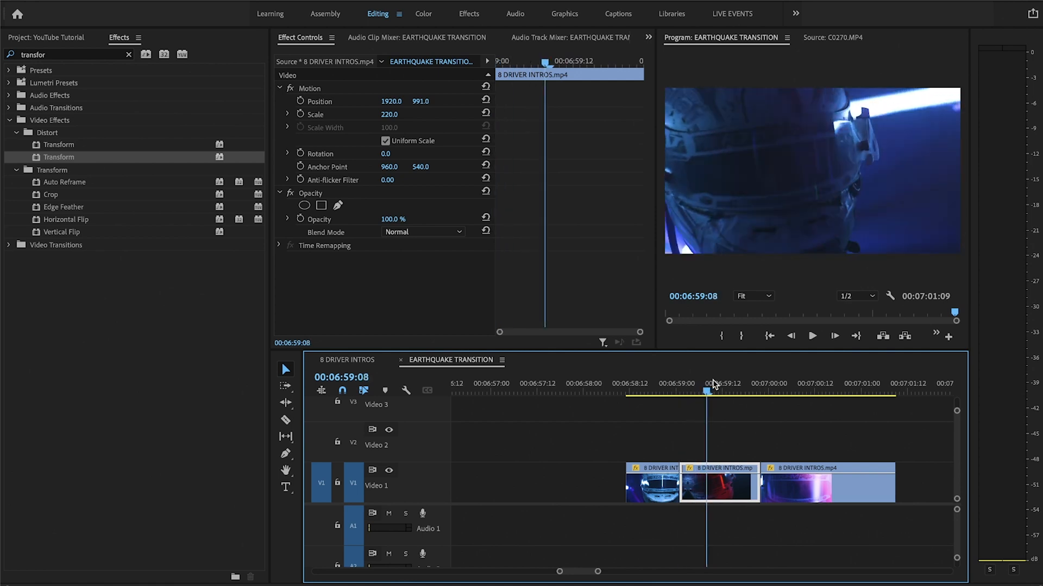
pyautogui.click(696, 391)
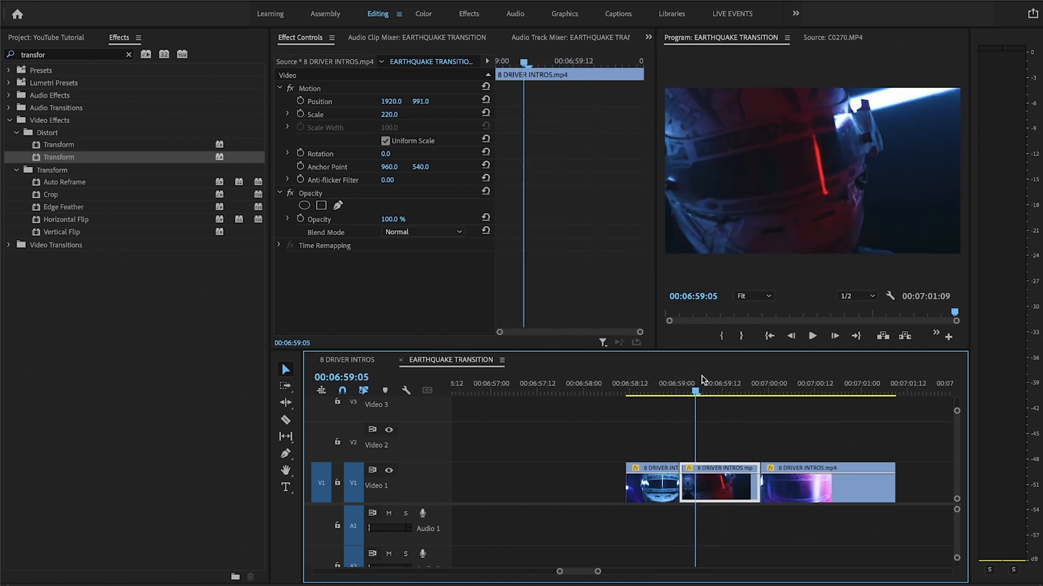
# - Place a new Adjustment Layer on V2, extended to start before the cut
pyautogui.click(47, 37)
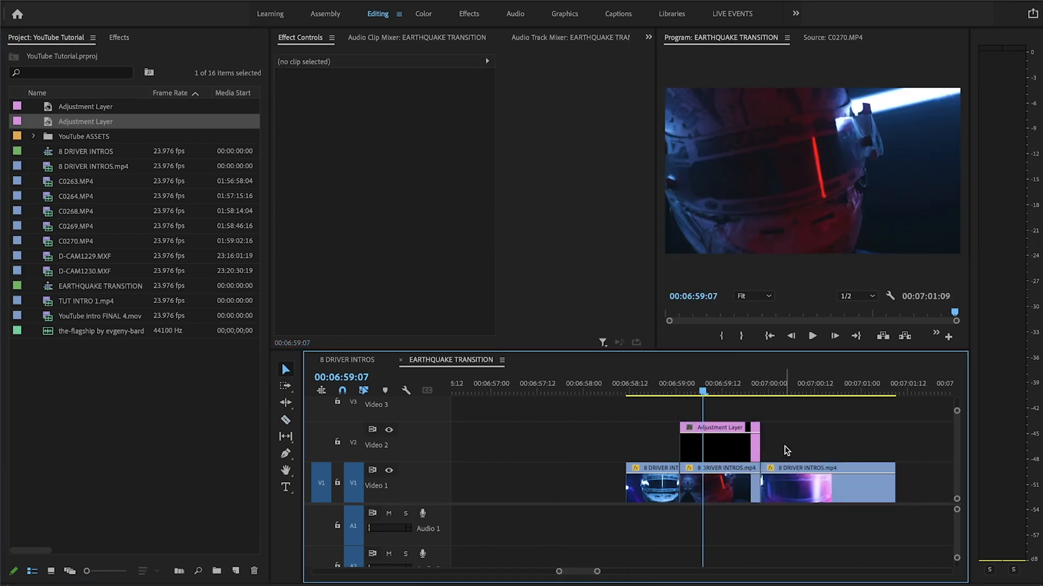
pyautogui.click(722, 442)
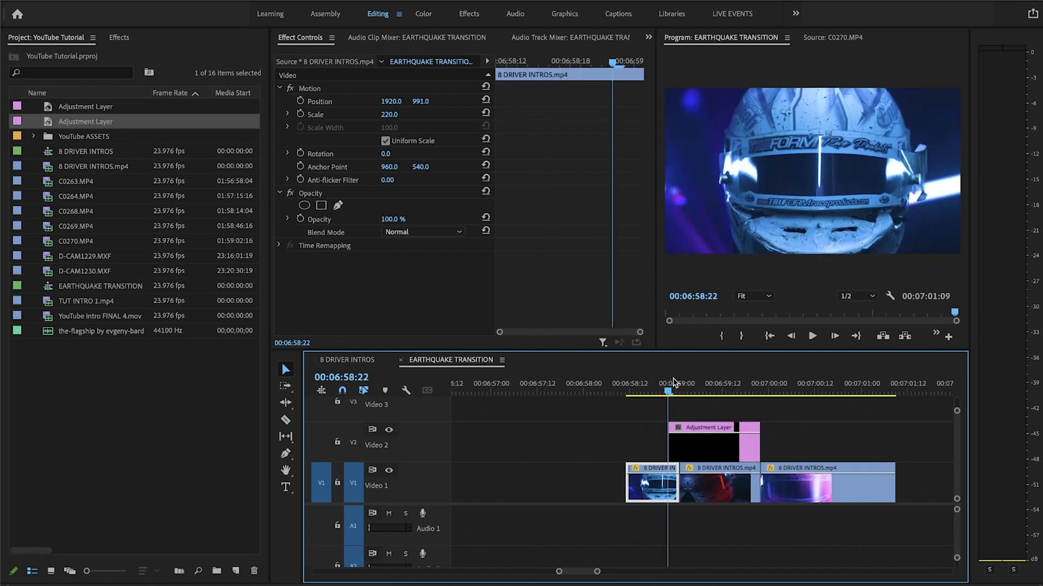
pyautogui.click(691, 391)
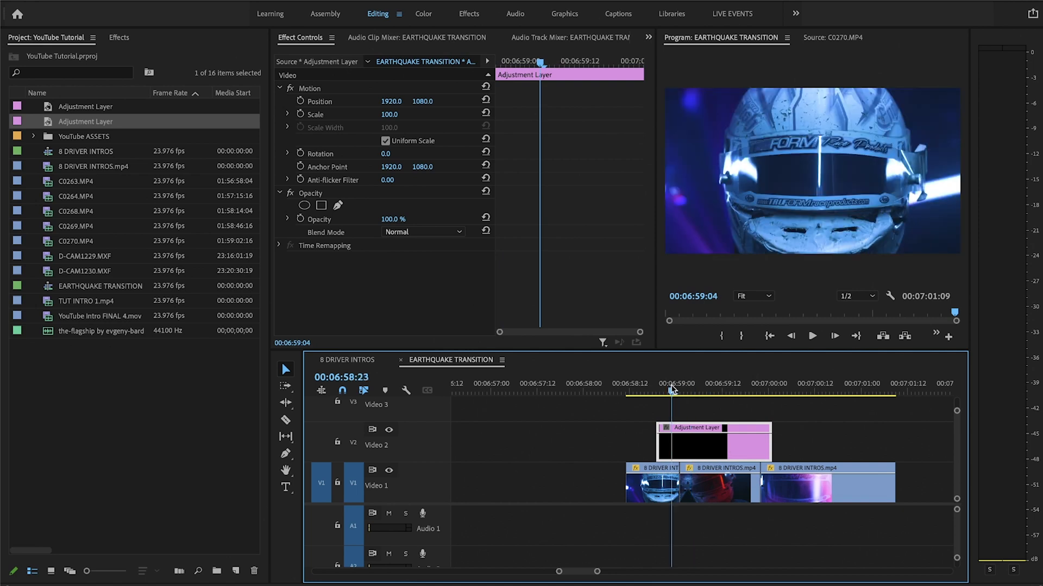
pyautogui.click(675, 383)
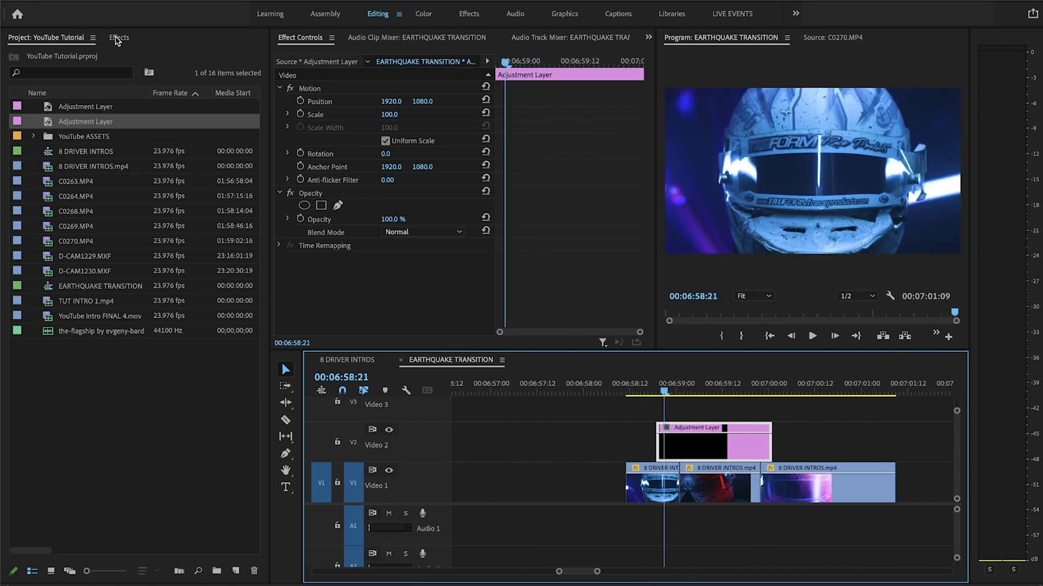
# - Apply Transform with Scale 115 and keyframe jolting Position shifts, including vertical 1220
pyautogui.click(119, 37)
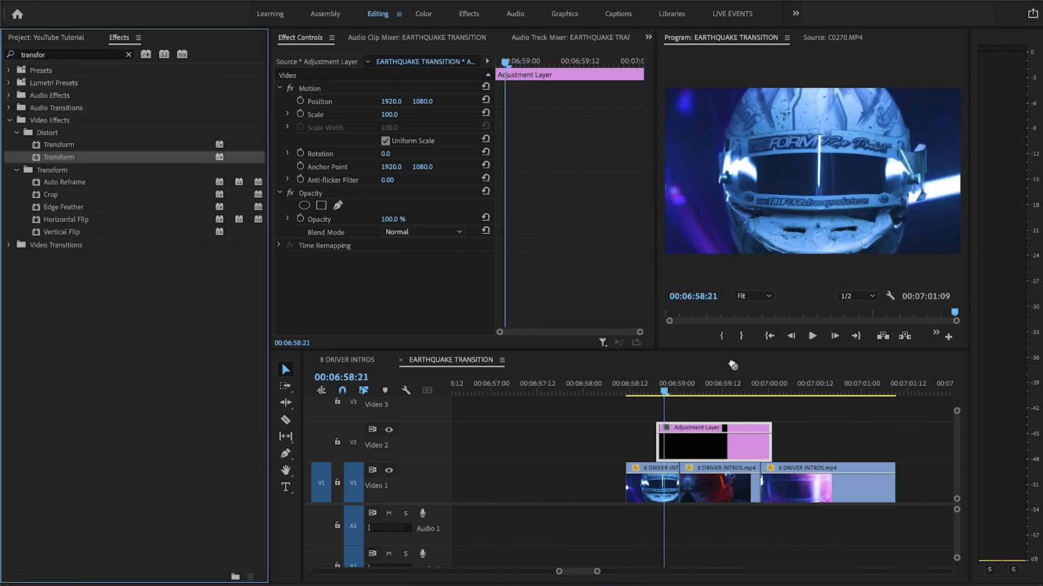
pyautogui.scroll(-3)
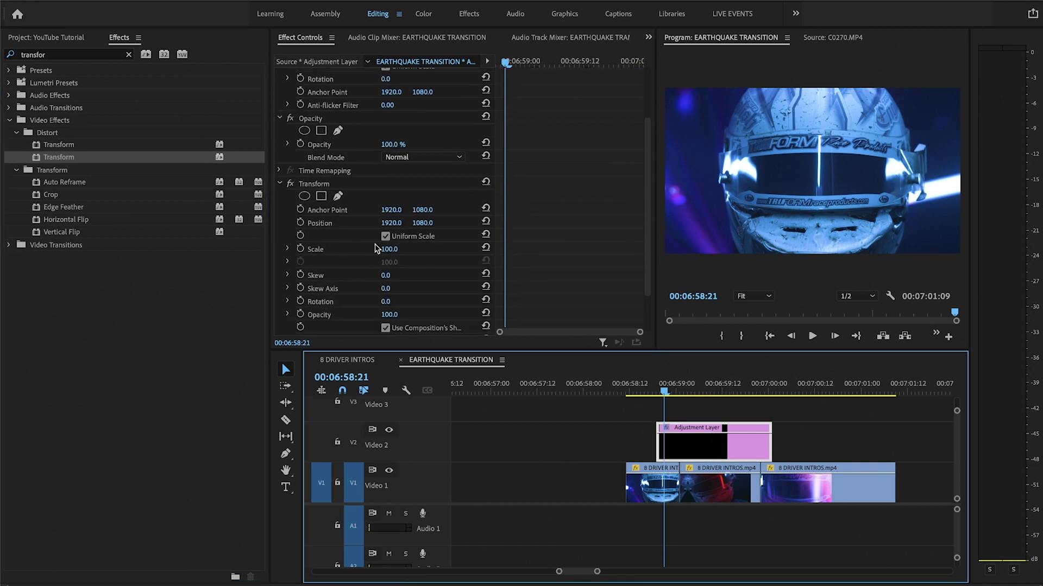
pyautogui.click(300, 223)
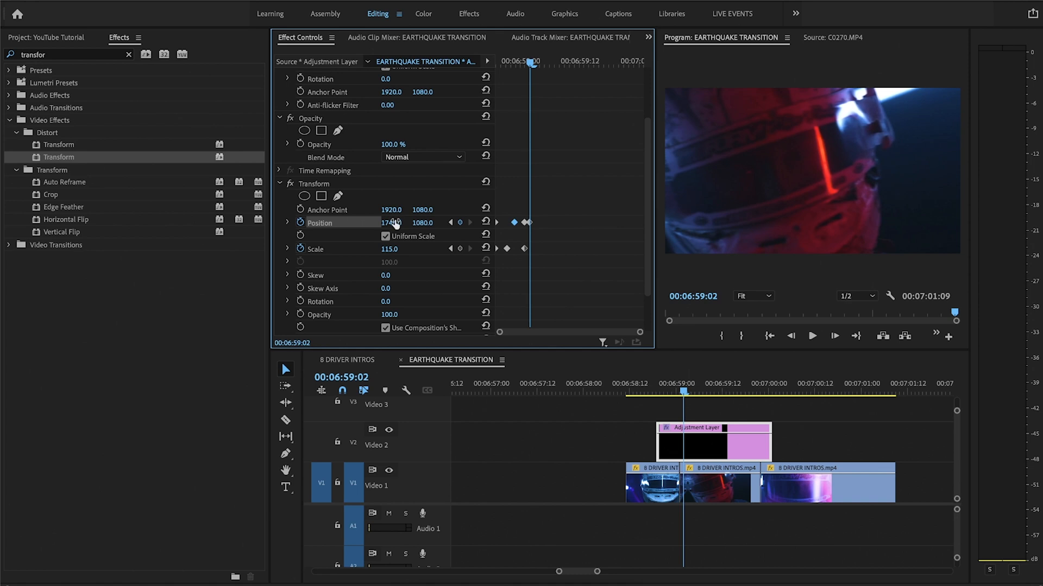
pyautogui.moveTo(422, 222); pyautogui.dragTo(426, 222)
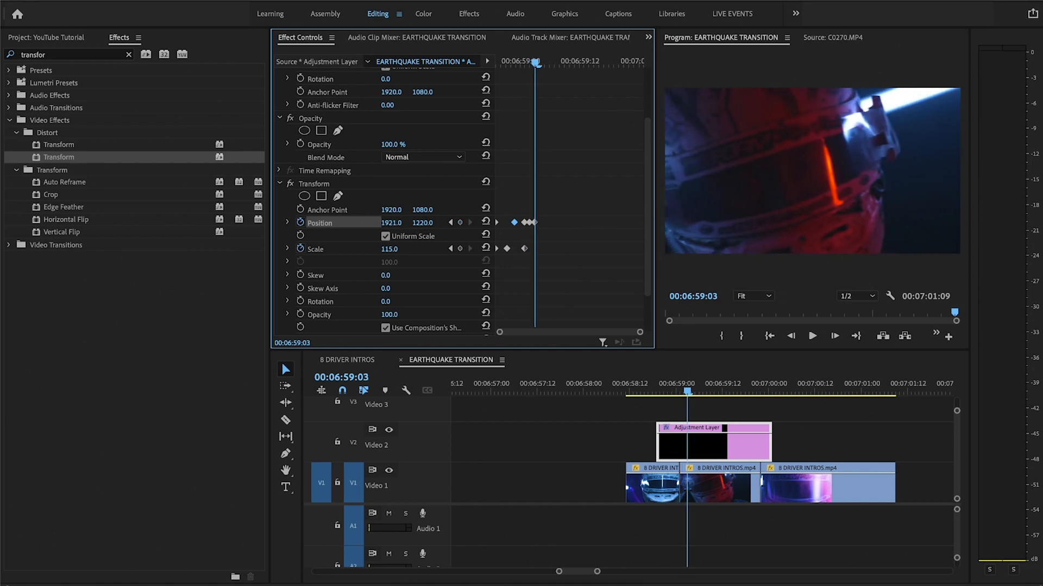
pyautogui.moveTo(392, 222); pyautogui.dragTo(426, 222)
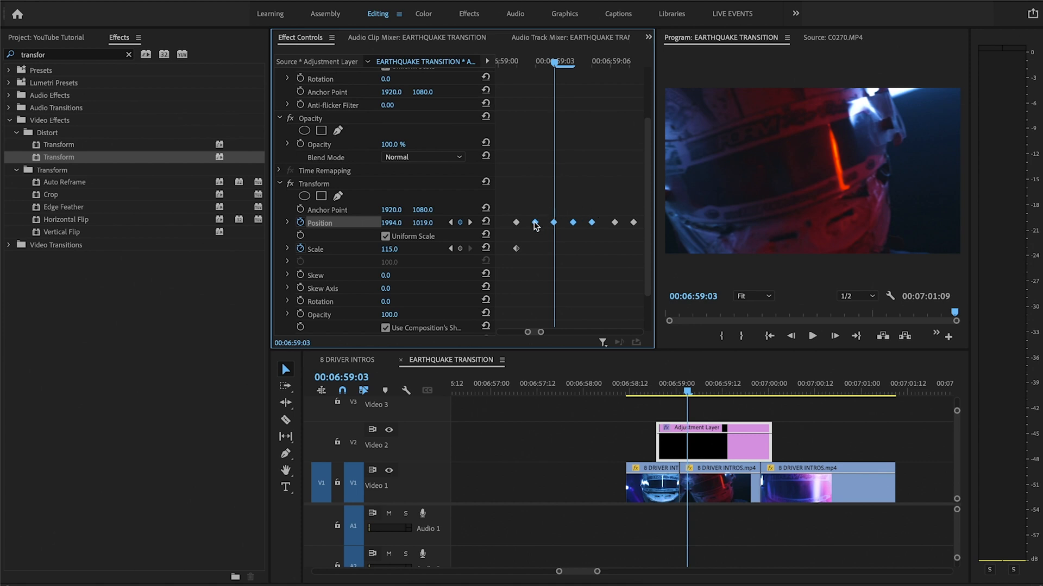
# - Step through the Position keyframe run, then select the middle Video 1 clip and play back
pyautogui.click(451, 222)
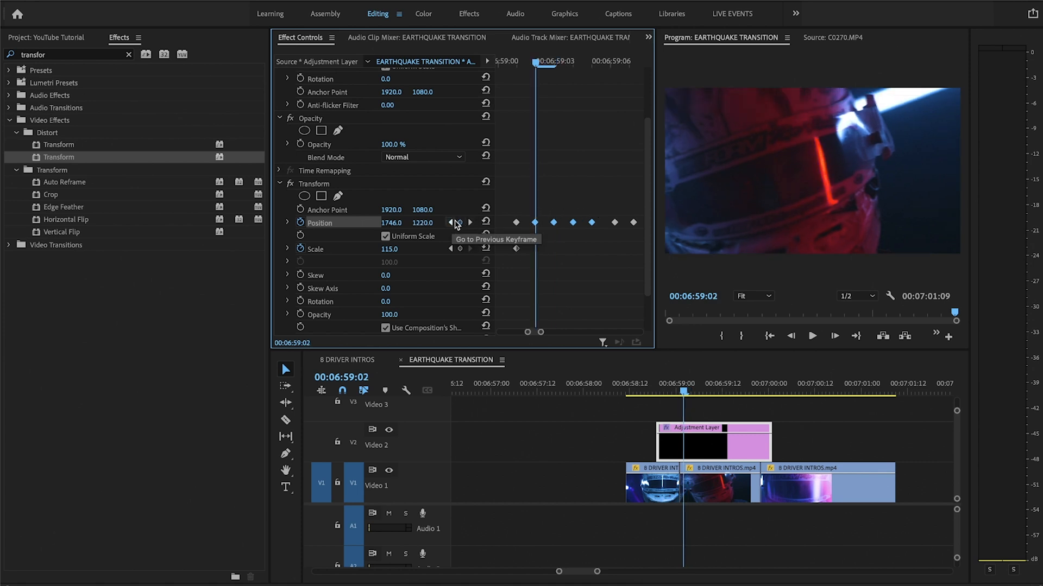
pyautogui.click(470, 222)
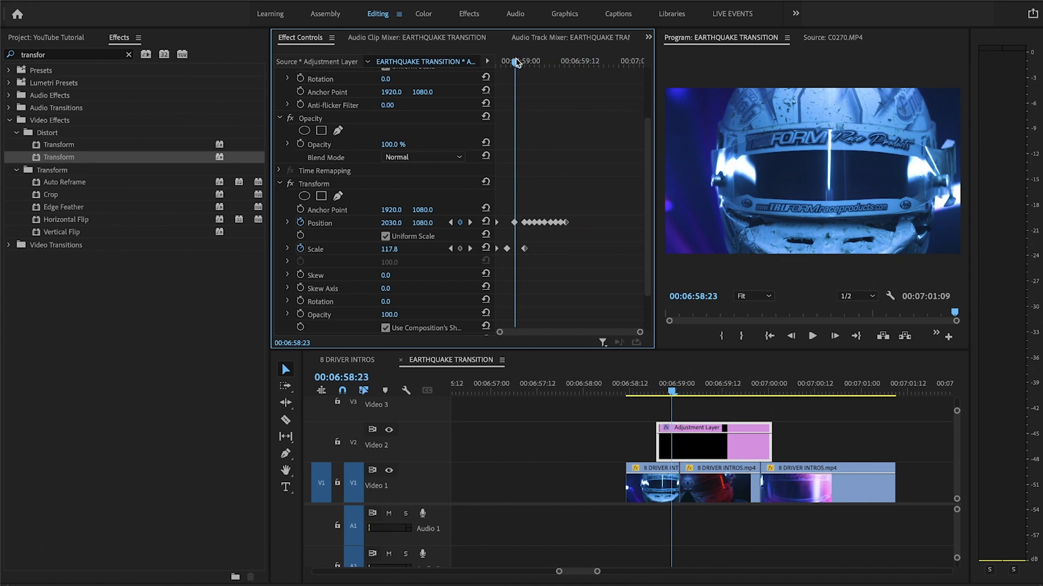
pyautogui.click(811, 335)
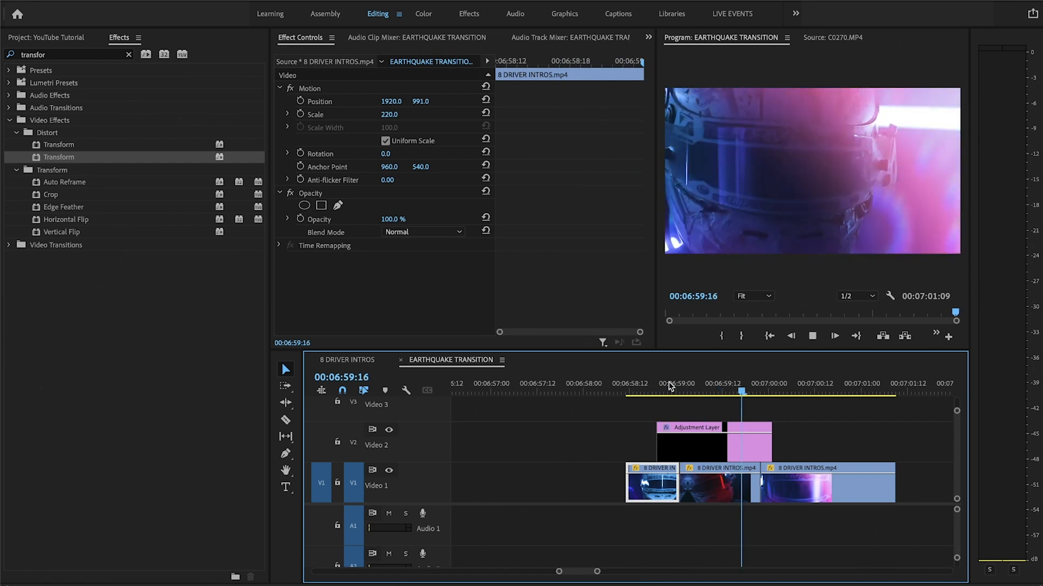
pyautogui.click(722, 392)
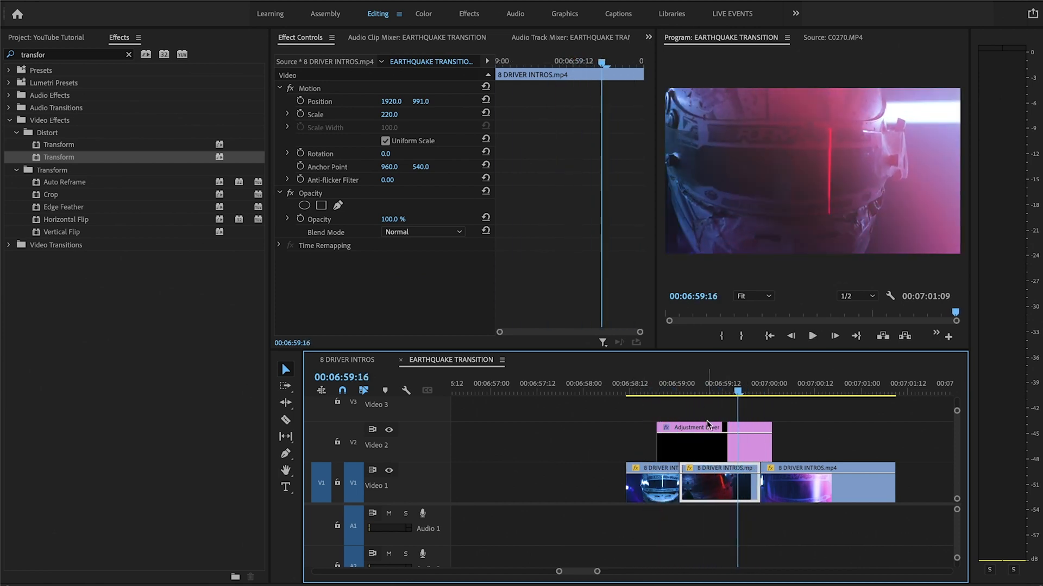
pyautogui.click(690, 427)
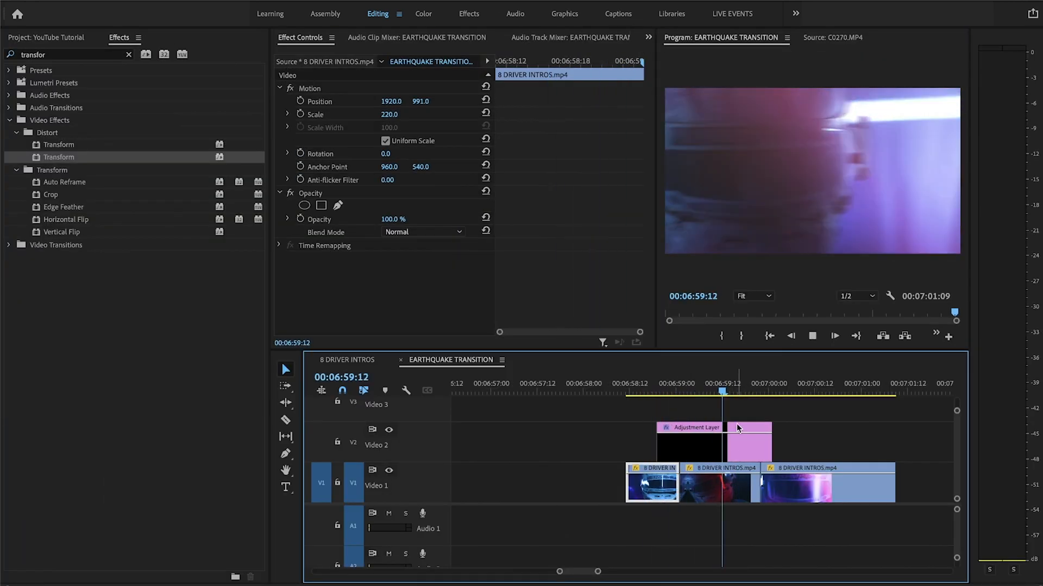
# - Add Light Leak 1 (orange & purple) on Video 3 and set its blend mode to Screen
pyautogui.click(46, 38)
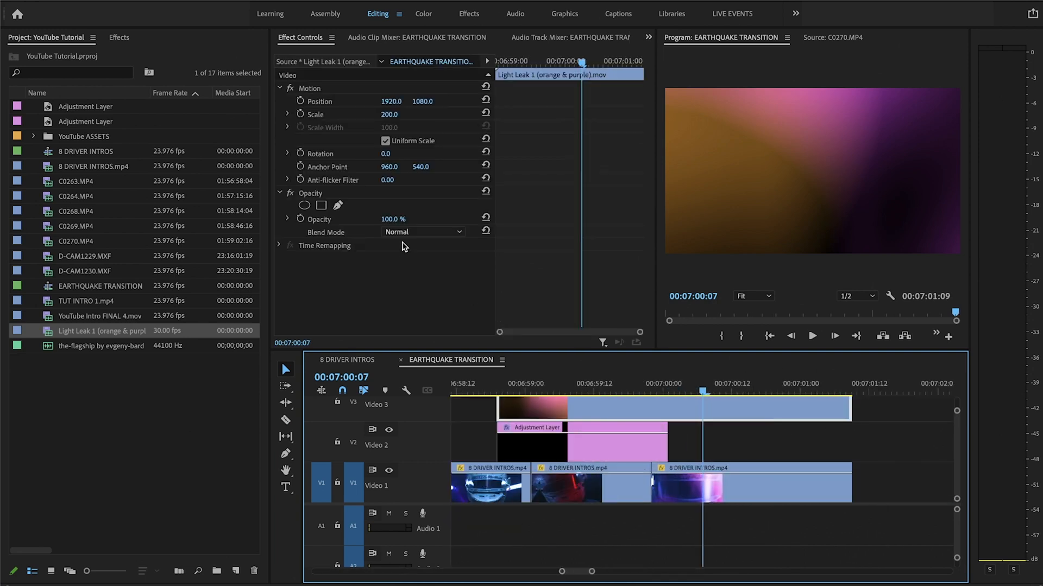
pyautogui.click(423, 232)
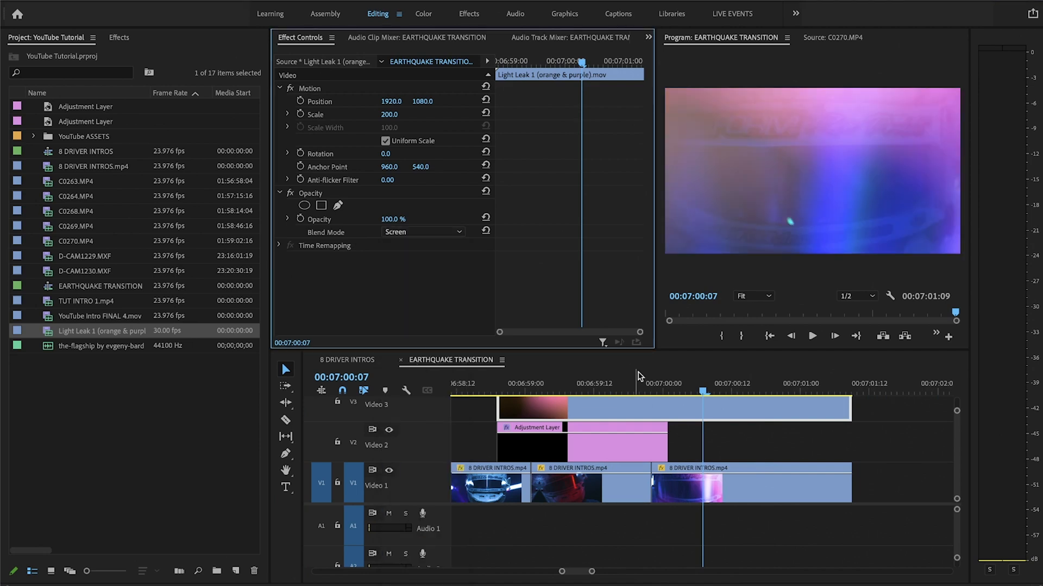